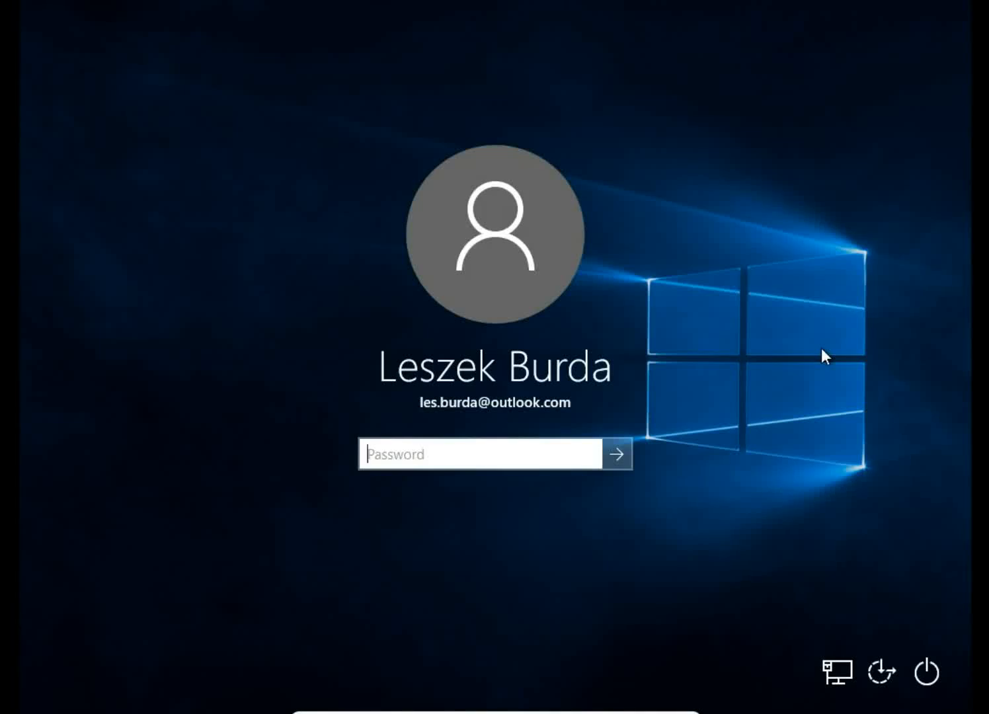
mouse_move(404, 162)
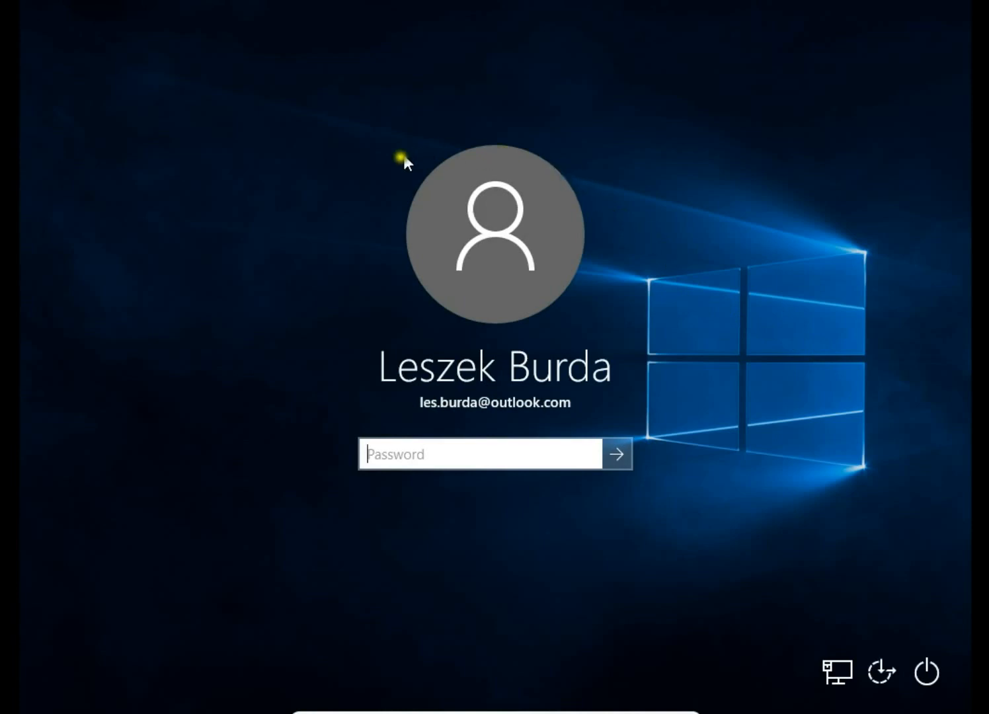
mouse_move(424, 291)
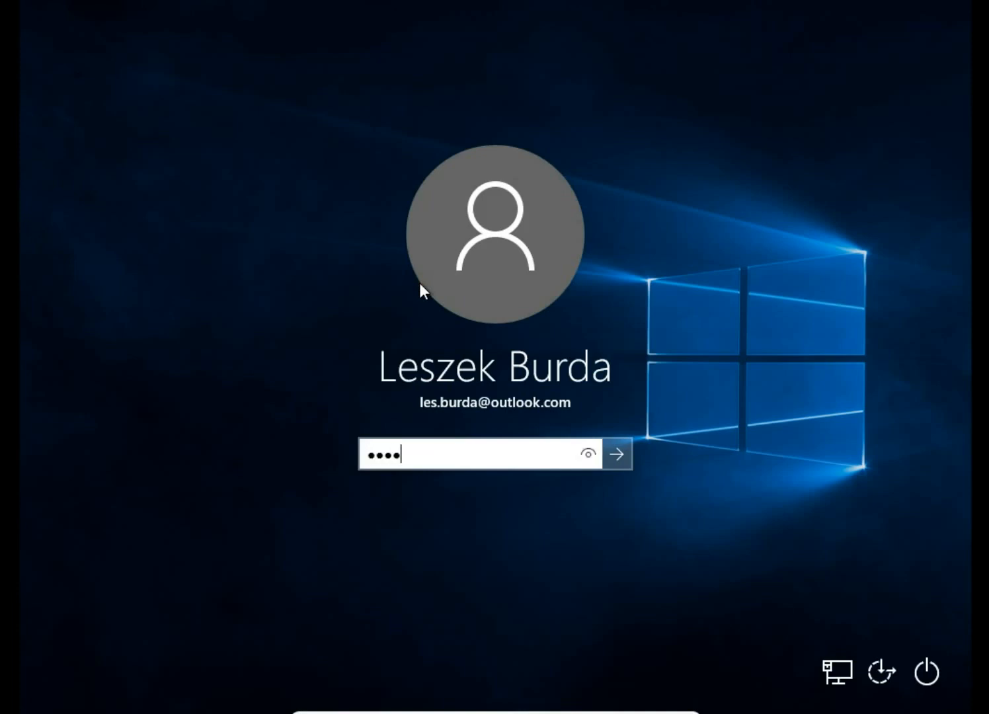
Step: Enter the account password and sign in to reach the desktop
type("password")
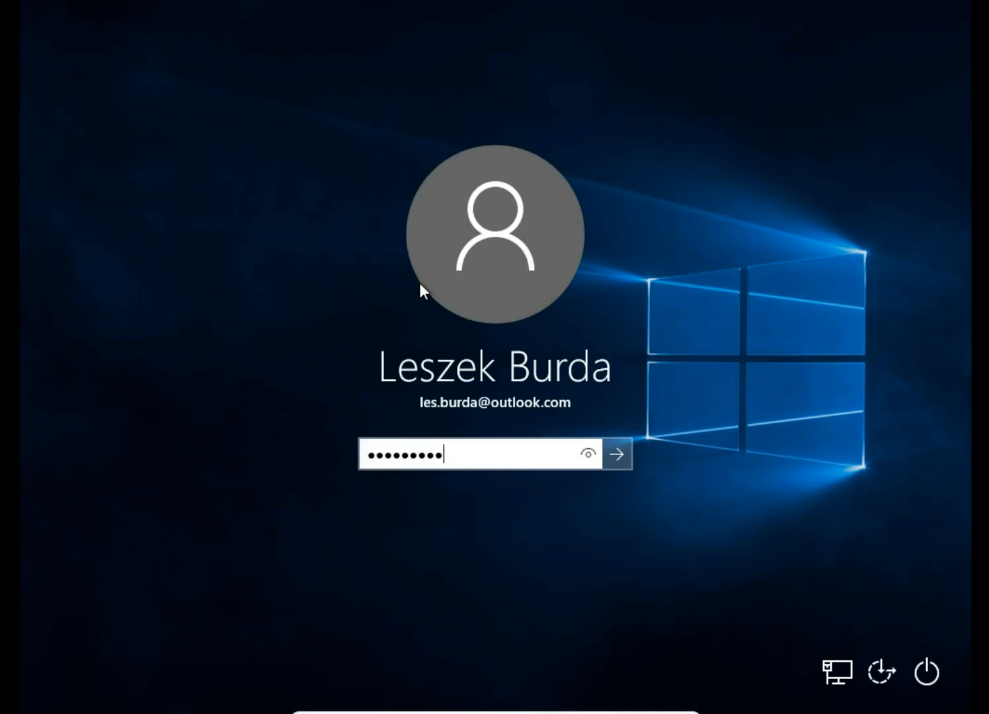
left_click(617, 455)
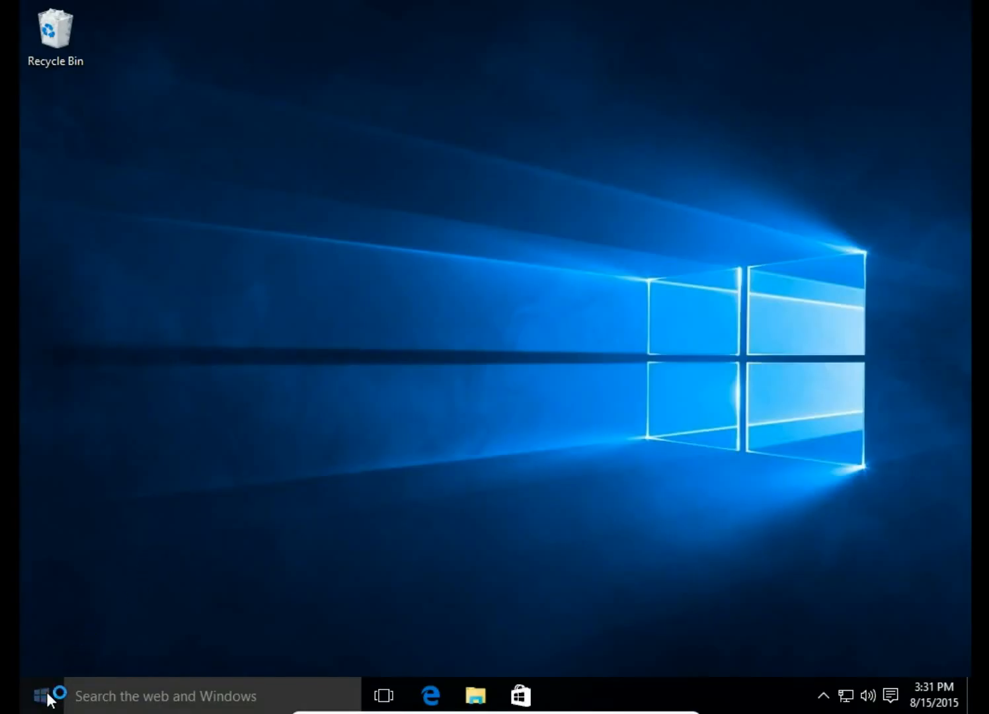
Step: Launch Settings from the Start menu, heading for the Accounts section
left_click(42, 696)
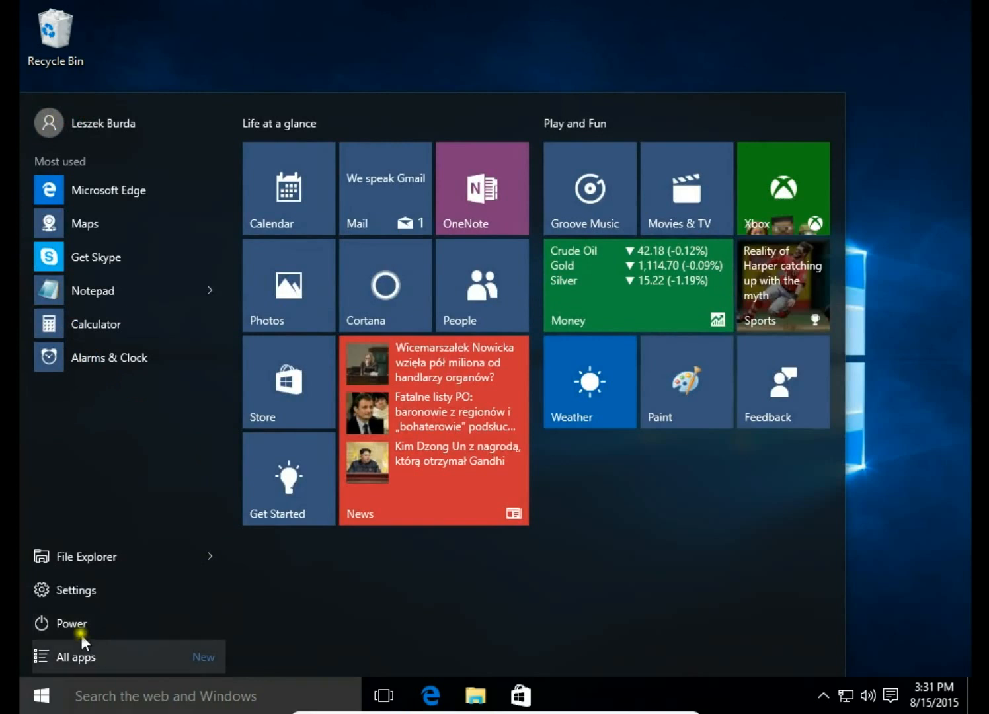
mouse_move(78, 589)
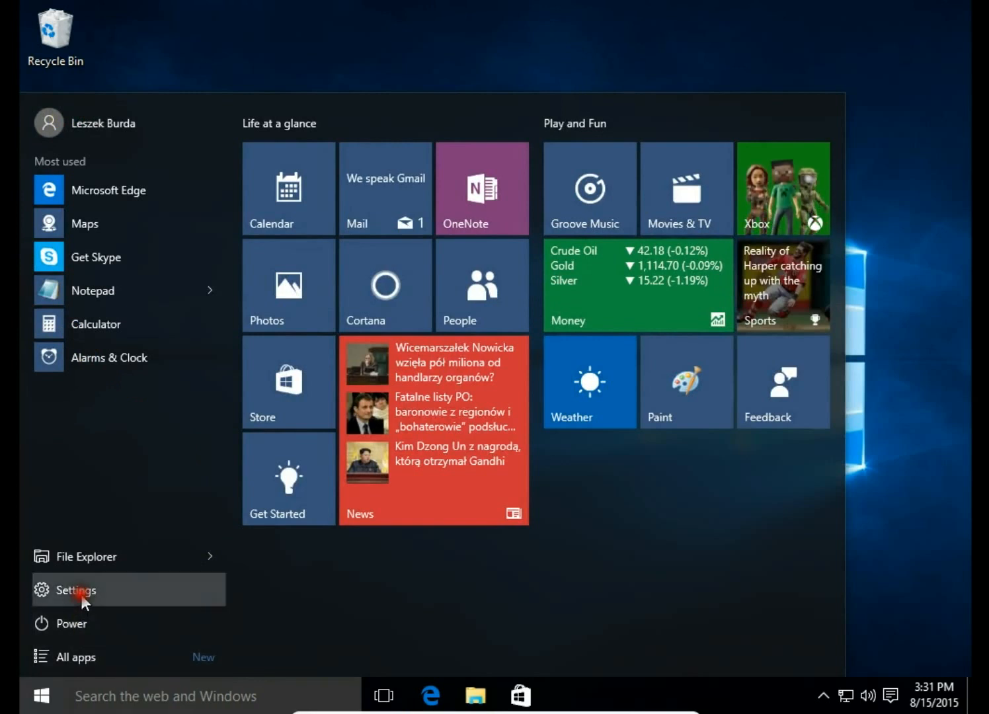
left_click(76, 590)
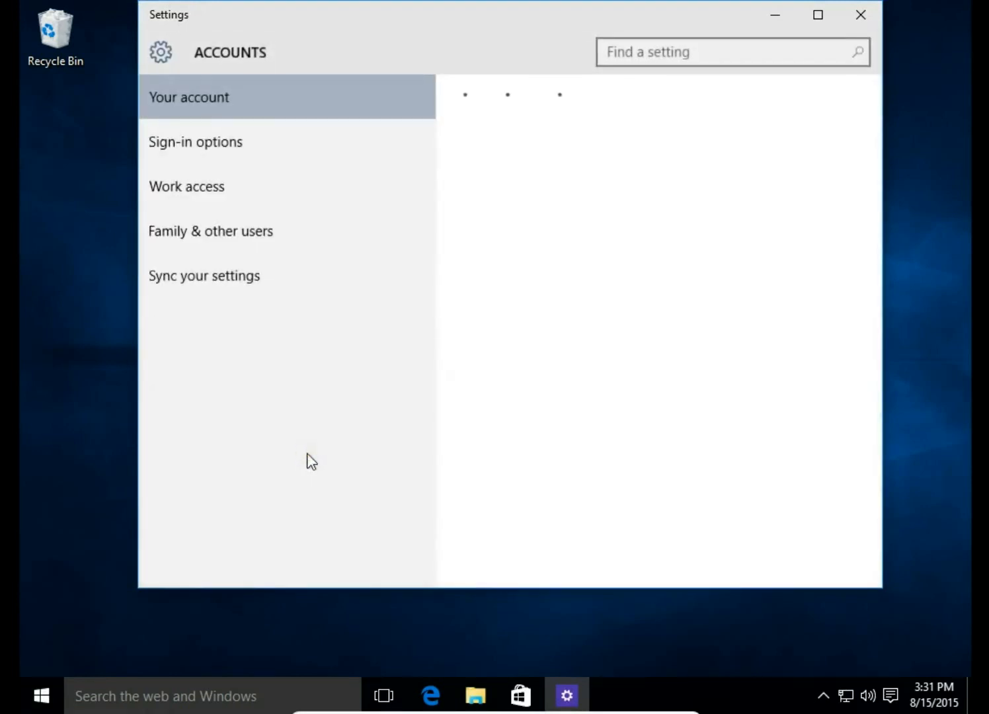
Step: Show the signed-in account's details down to the Your picture section
left_click(189, 96)
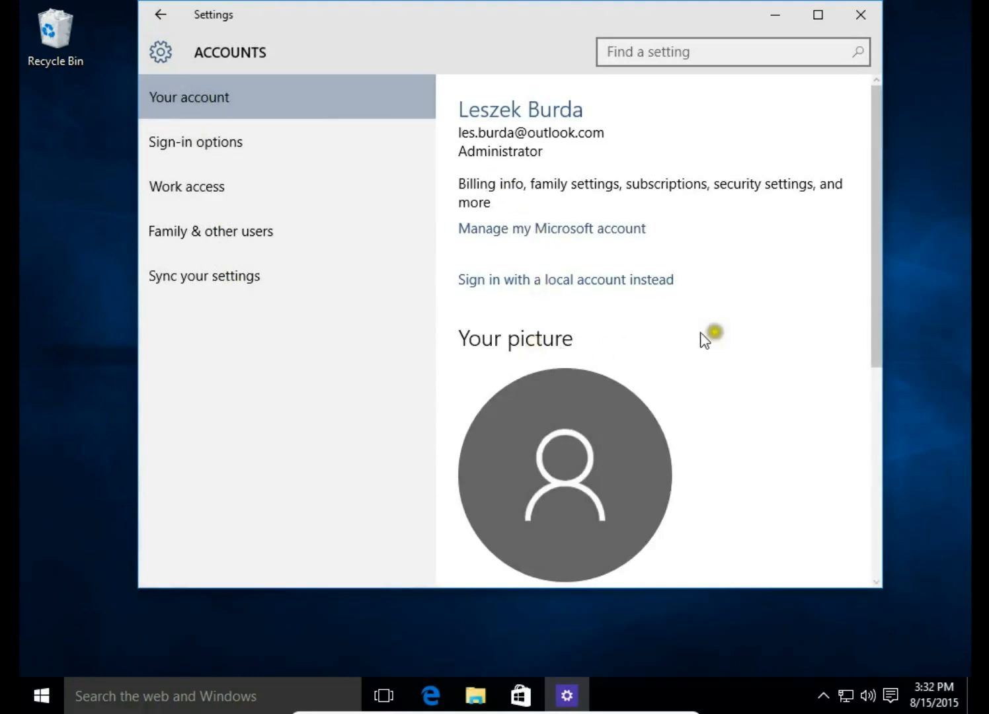
scroll("down", 3)
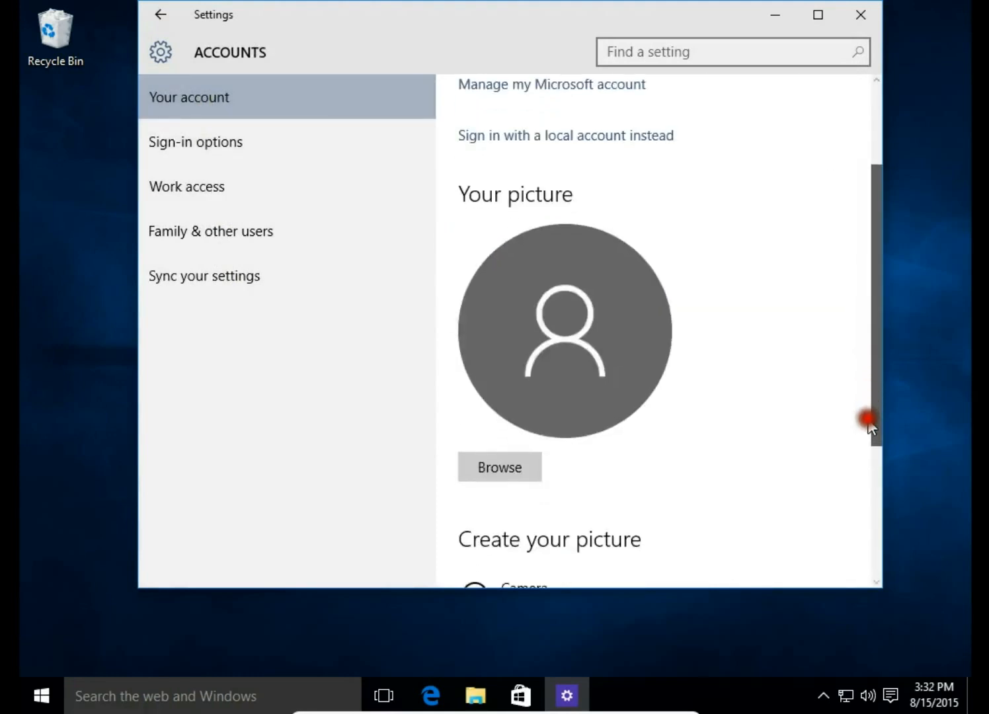
mouse_move(845, 430)
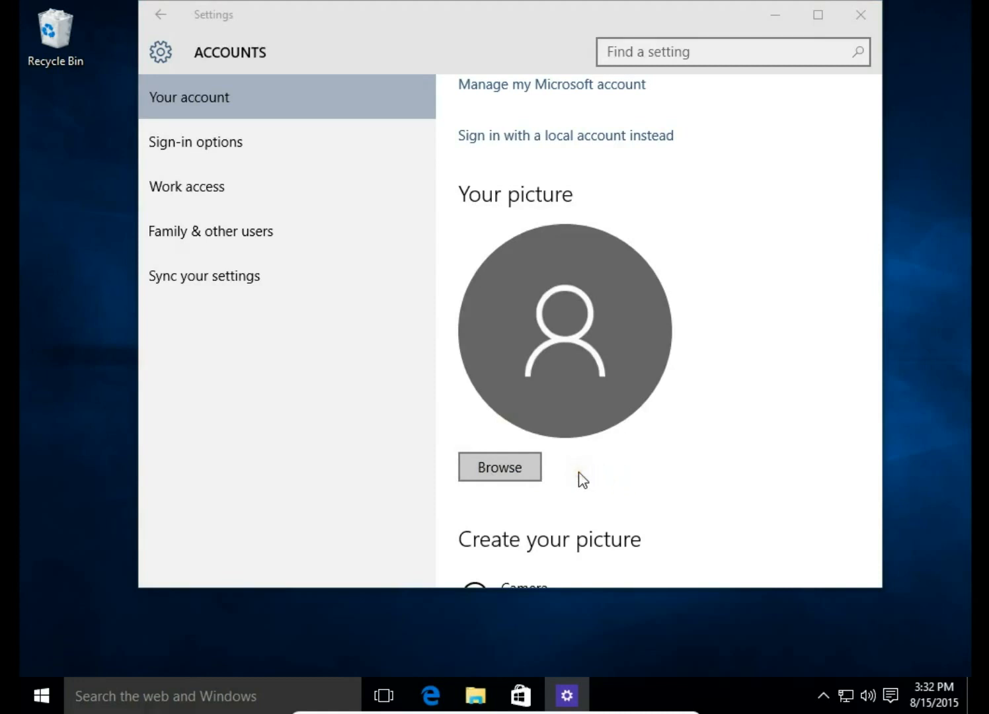
Step: Browse to OneDrive and choose the comp neon small JPG as the account picture
left_click(500, 467)
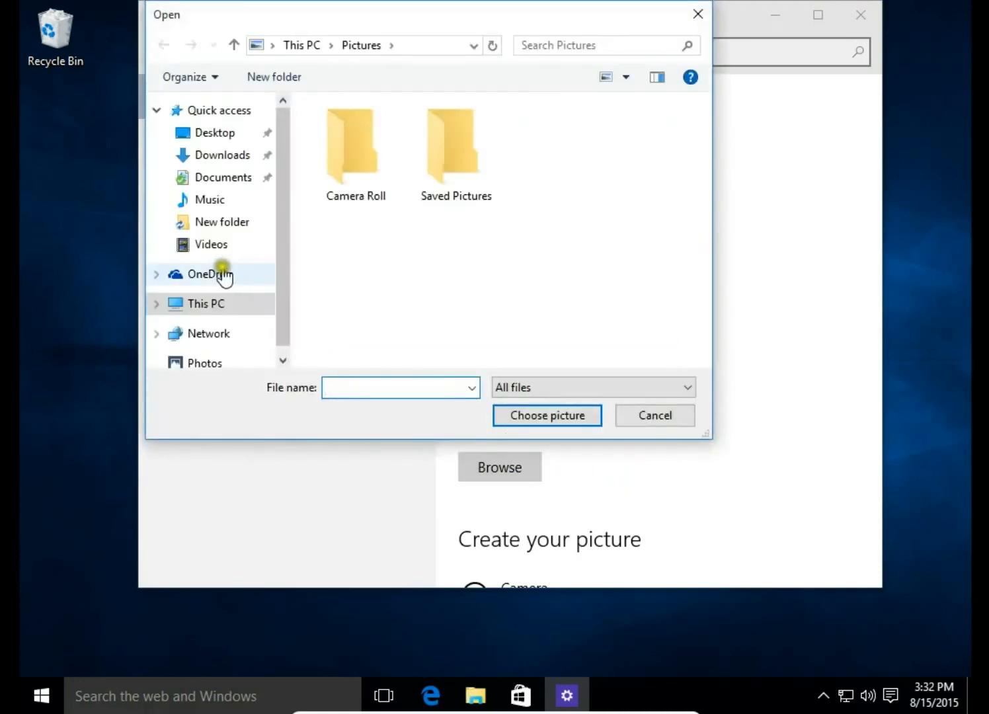
left_click(213, 273)
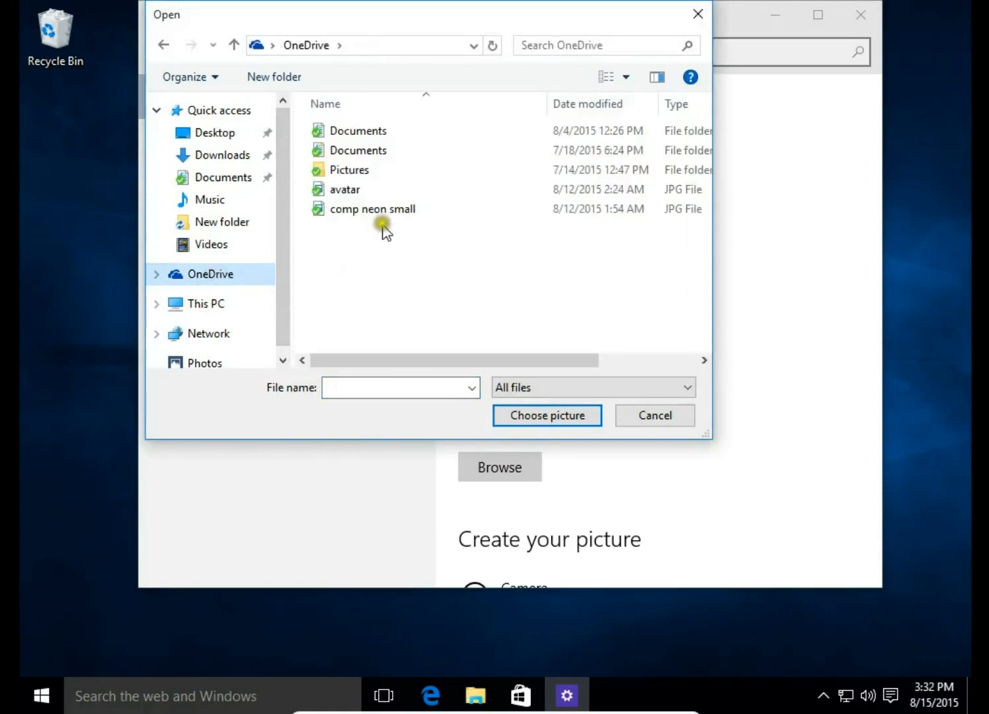
left_click(373, 209)
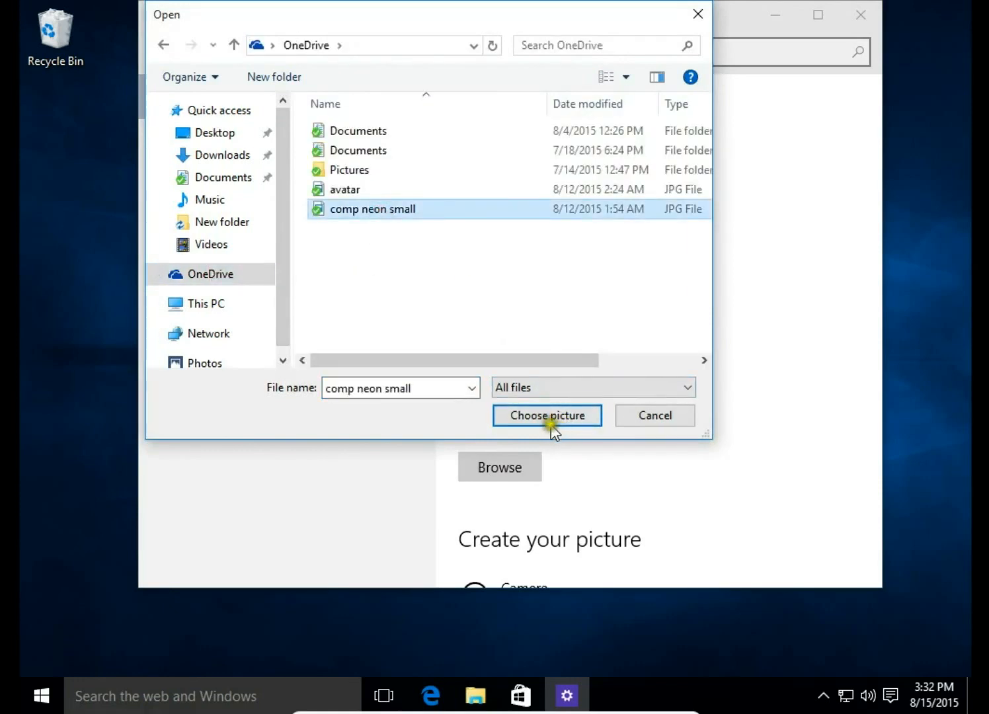
left_click(547, 416)
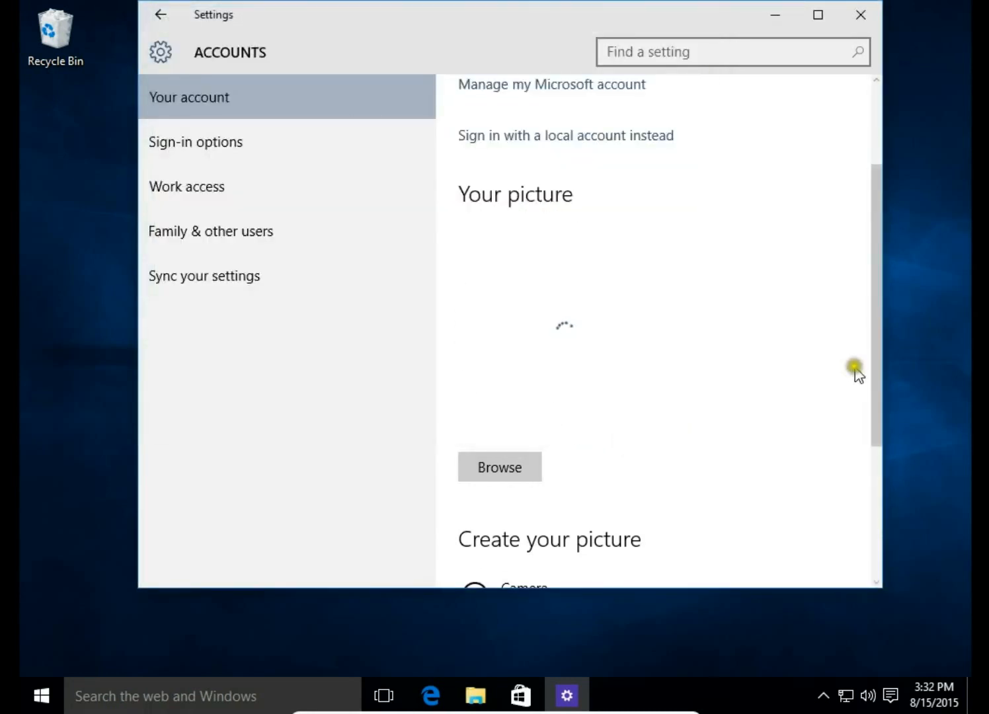
Step: Review the new neon account picture, then put the Settings window away to show the desktop
scroll("down", 3)
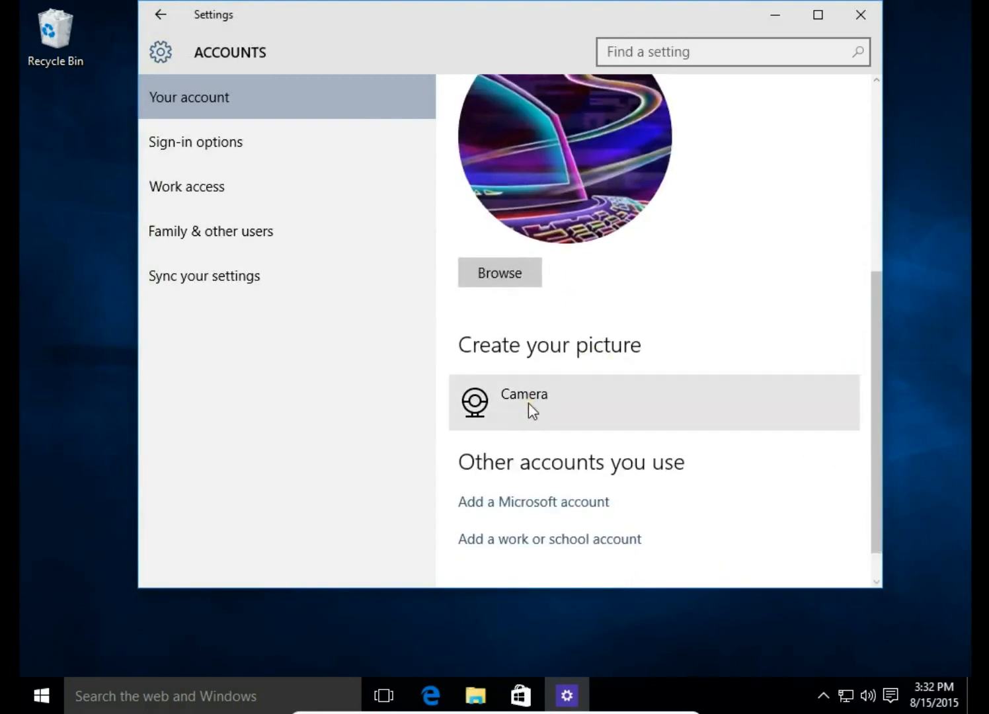
scroll("up", 3)
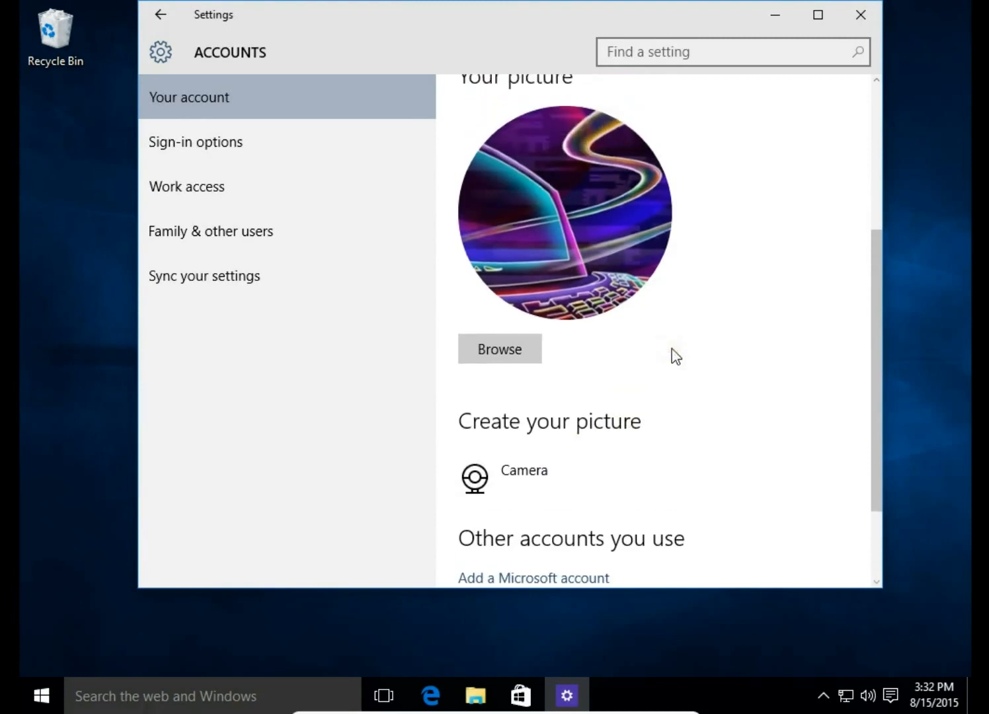
scroll("up", 3)
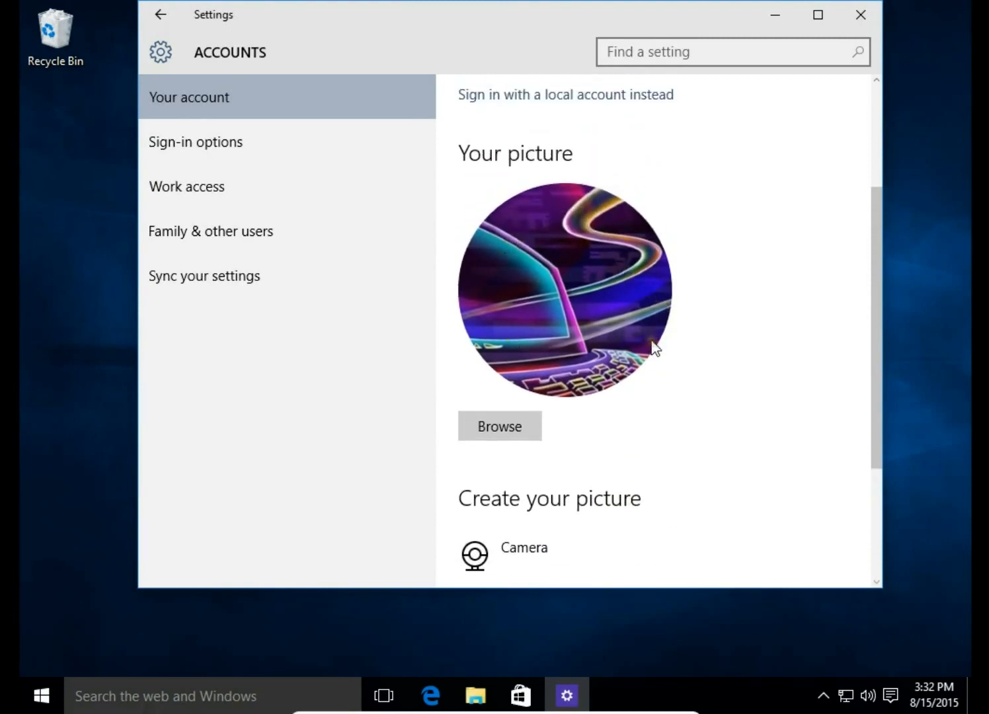
mouse_move(646, 328)
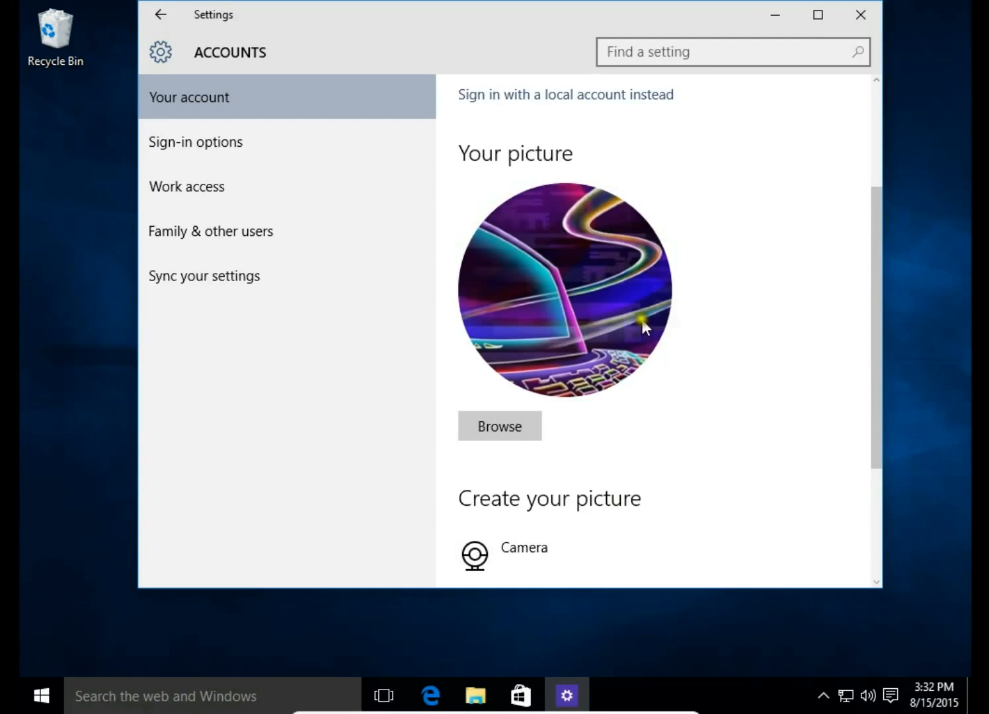
mouse_move(635, 320)
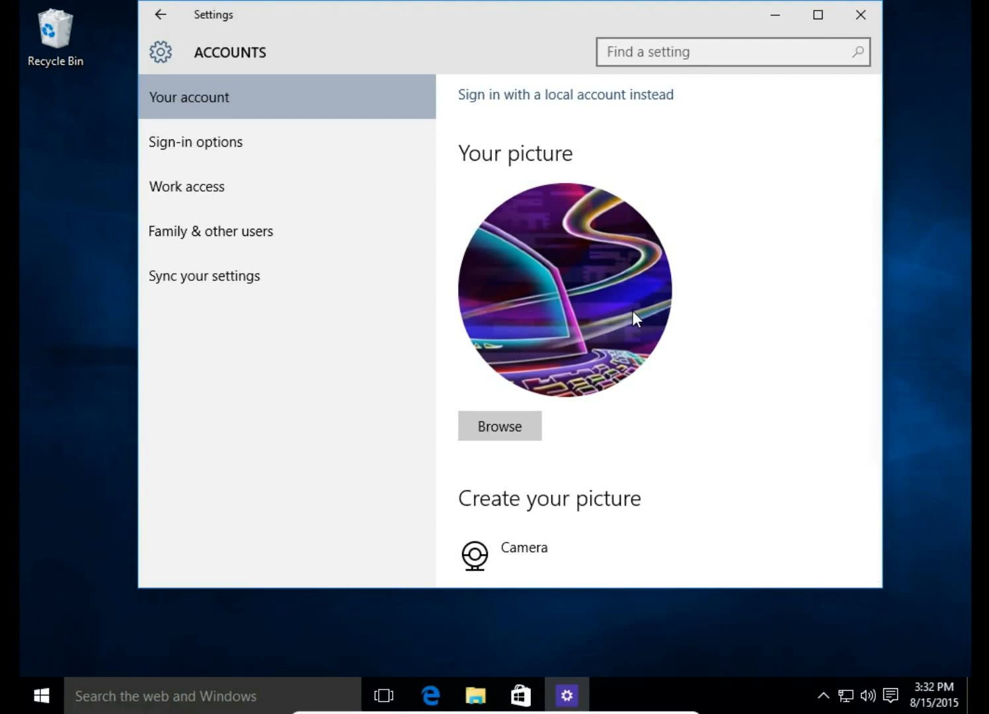
left_click(860, 15)
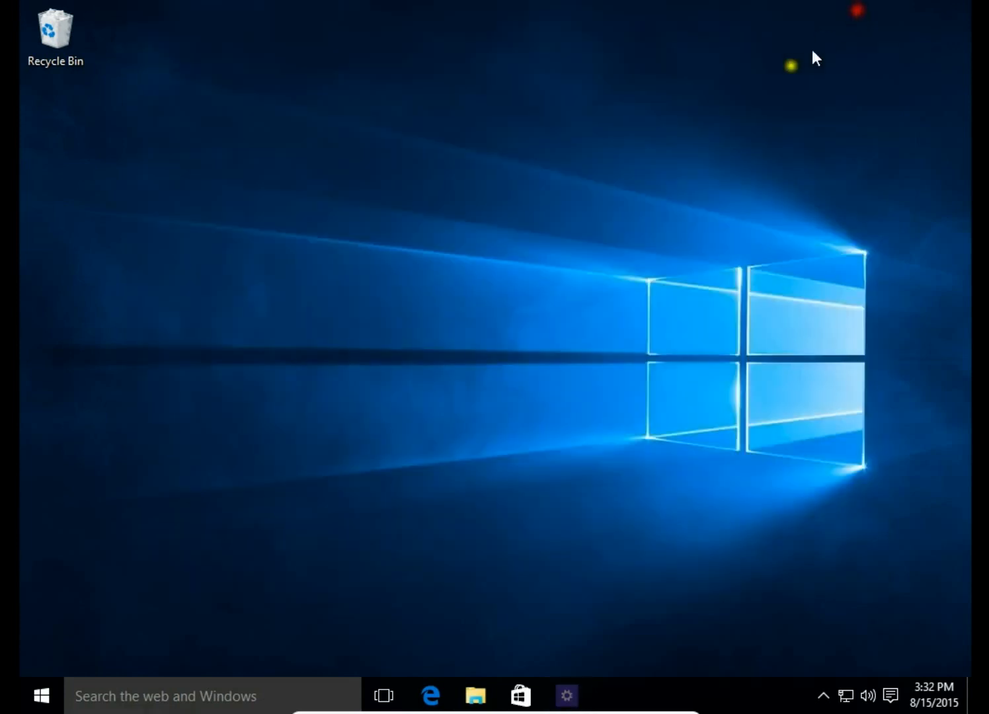
Step: Sign back in with the account password from the lock screen showing the neon picture
left_click(42, 696)
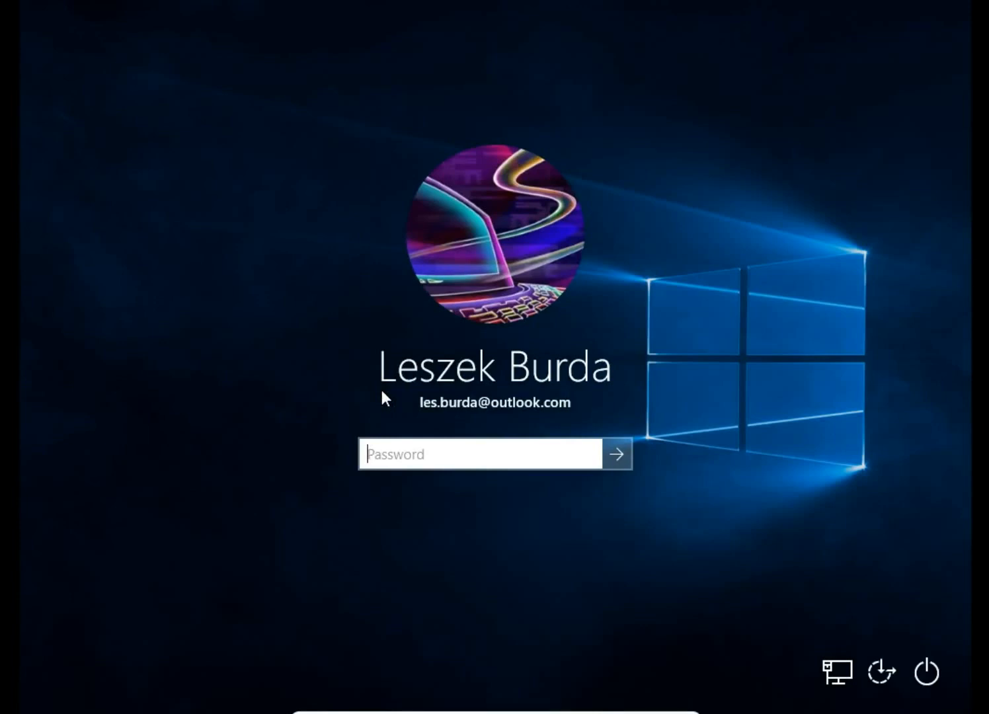
type("•")
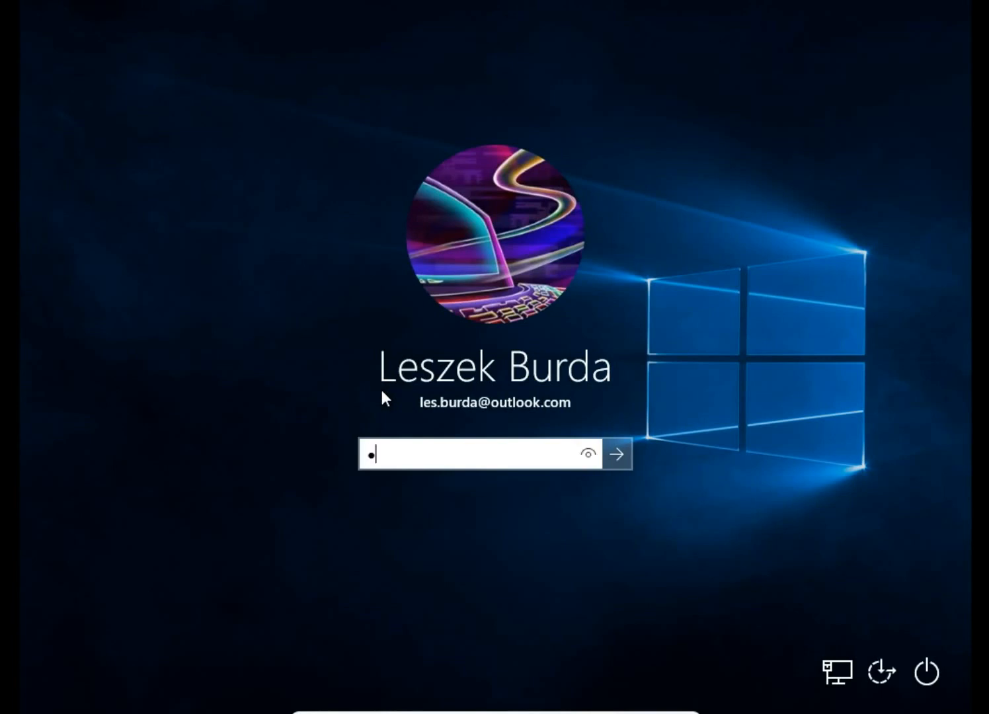
type("password")
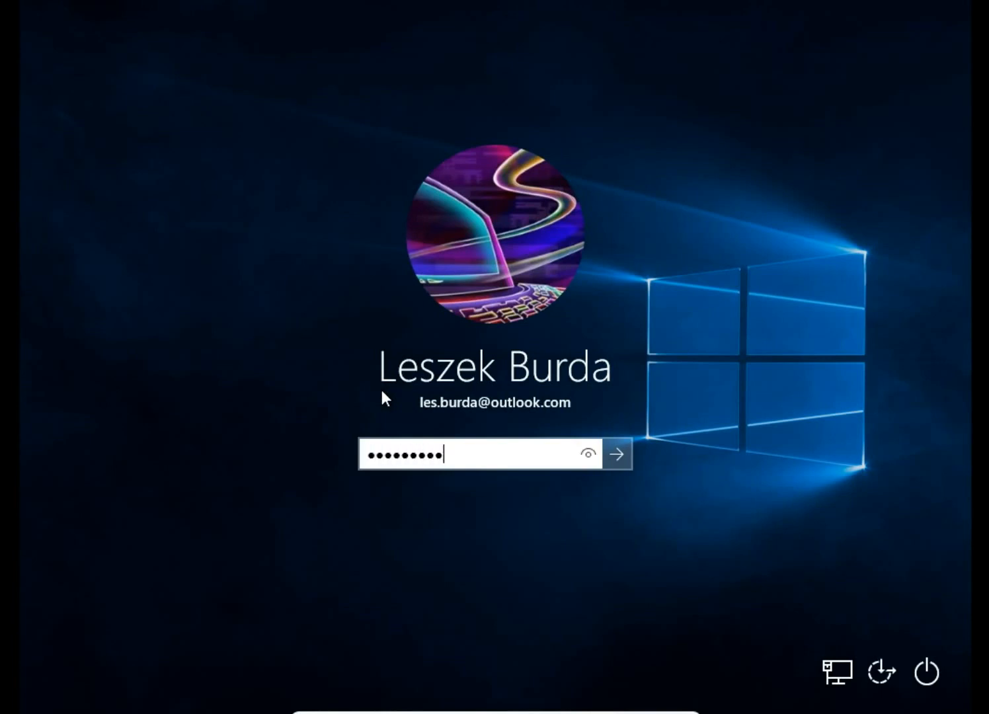
left_click(616, 455)
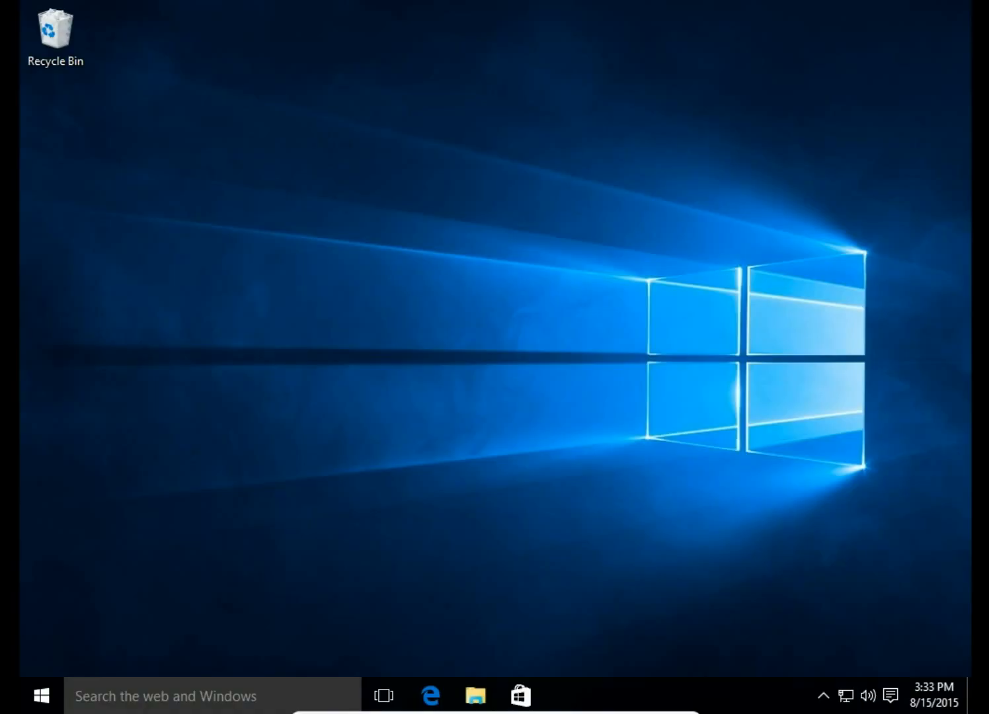
mouse_move(77, 656)
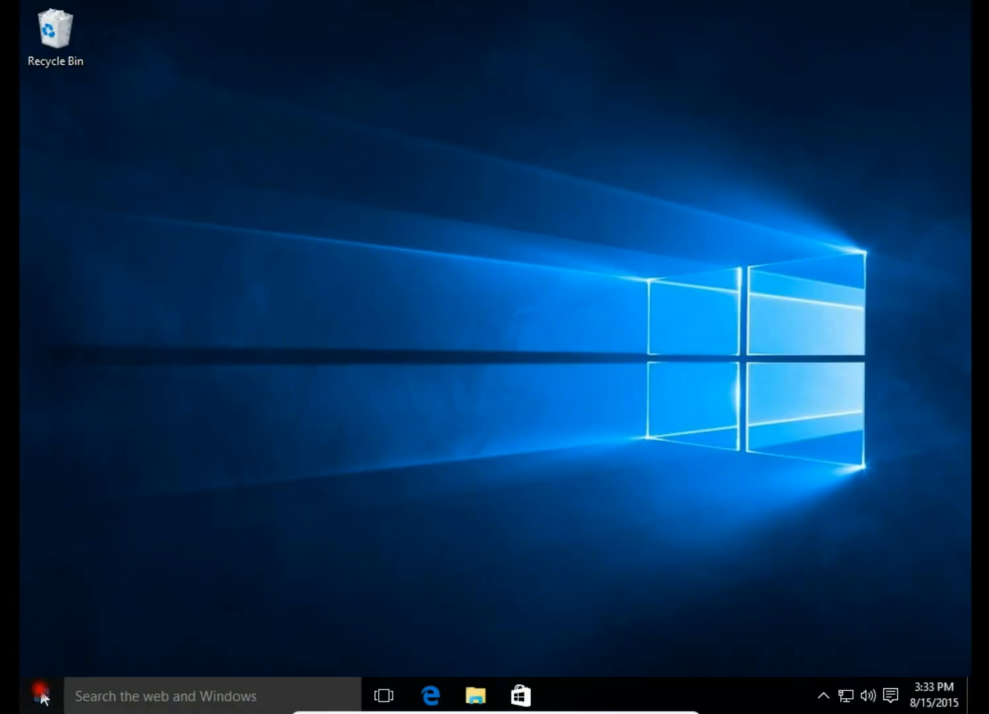
Step: Return to the account page's Your picture section and browse for a new picture file
left_click(41, 696)
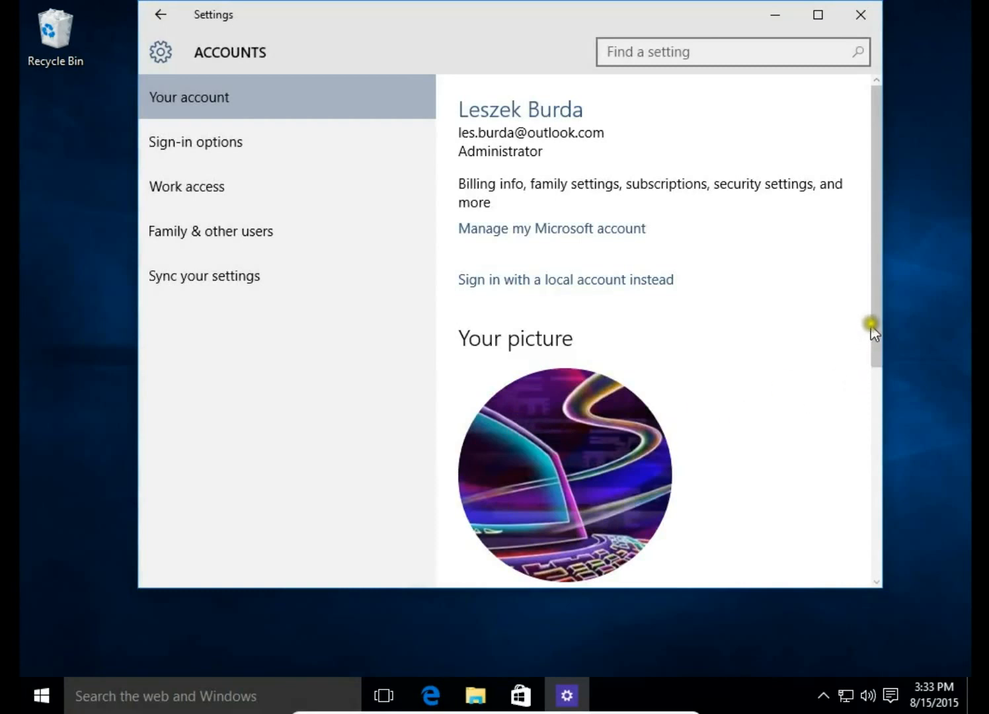
scroll("down", 3)
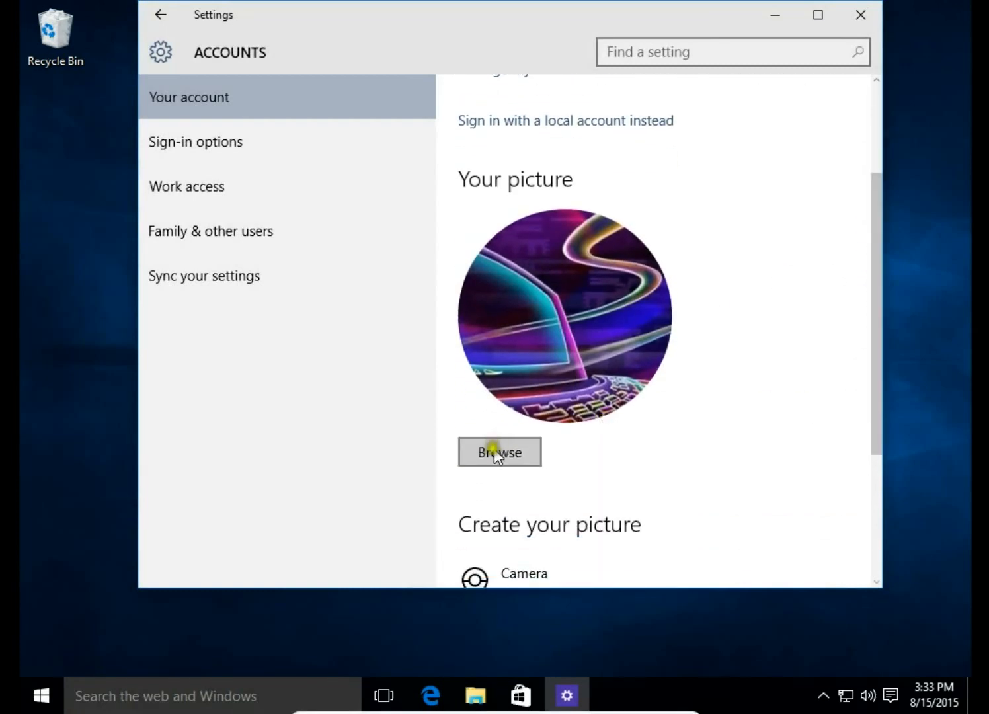
left_click(499, 453)
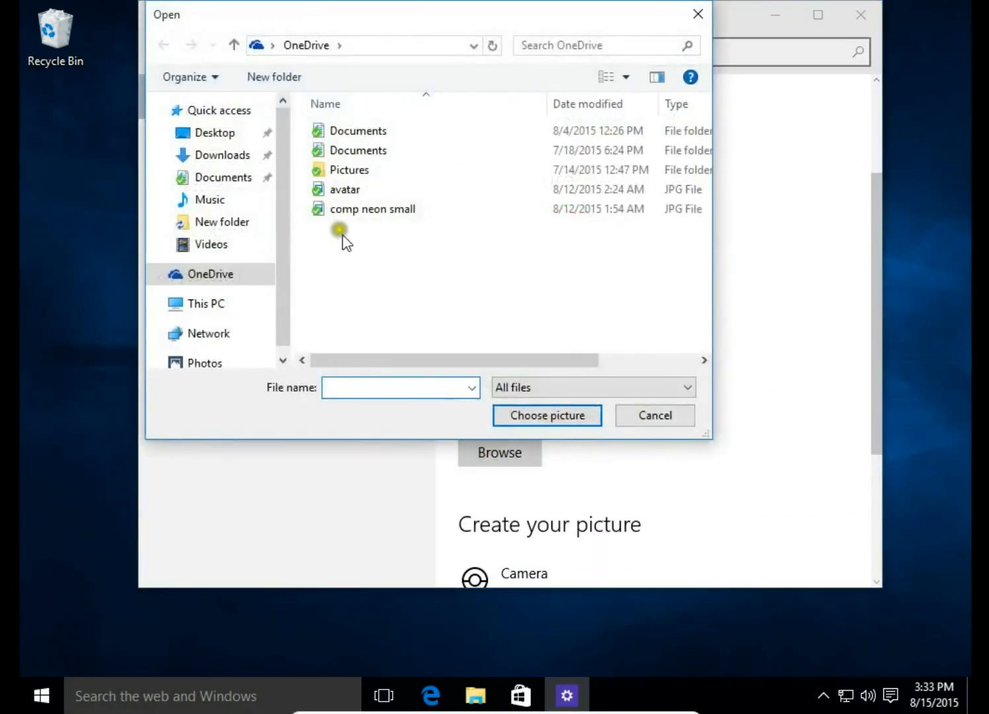
Step: Choose the avatar image from OneDrive as the account picture, replacing the neon one
left_click(344, 190)
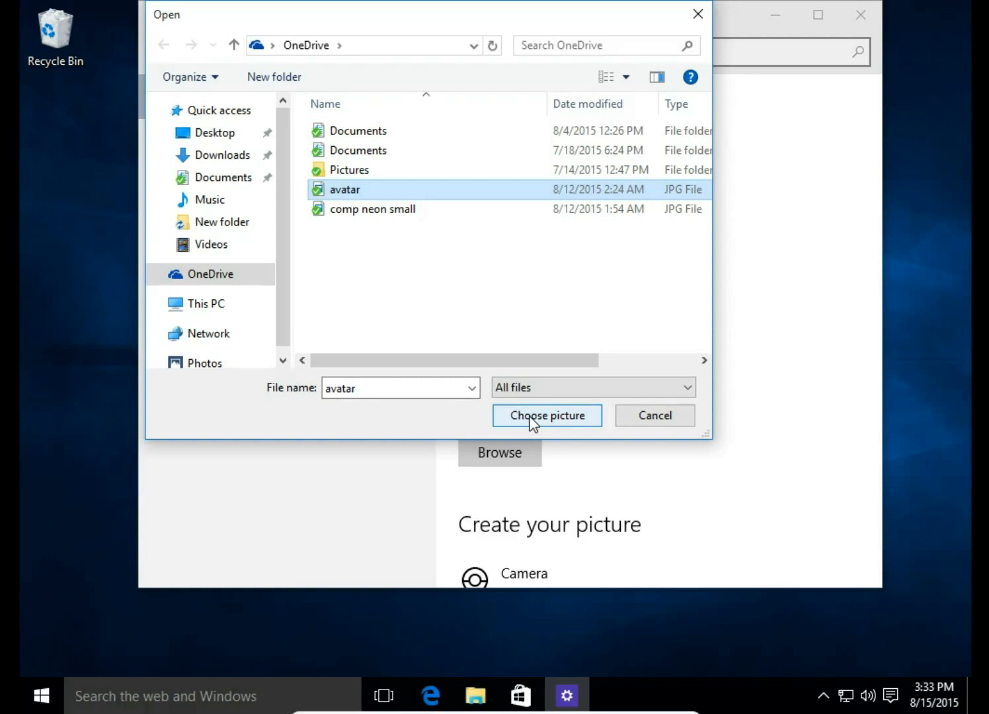
left_click(546, 415)
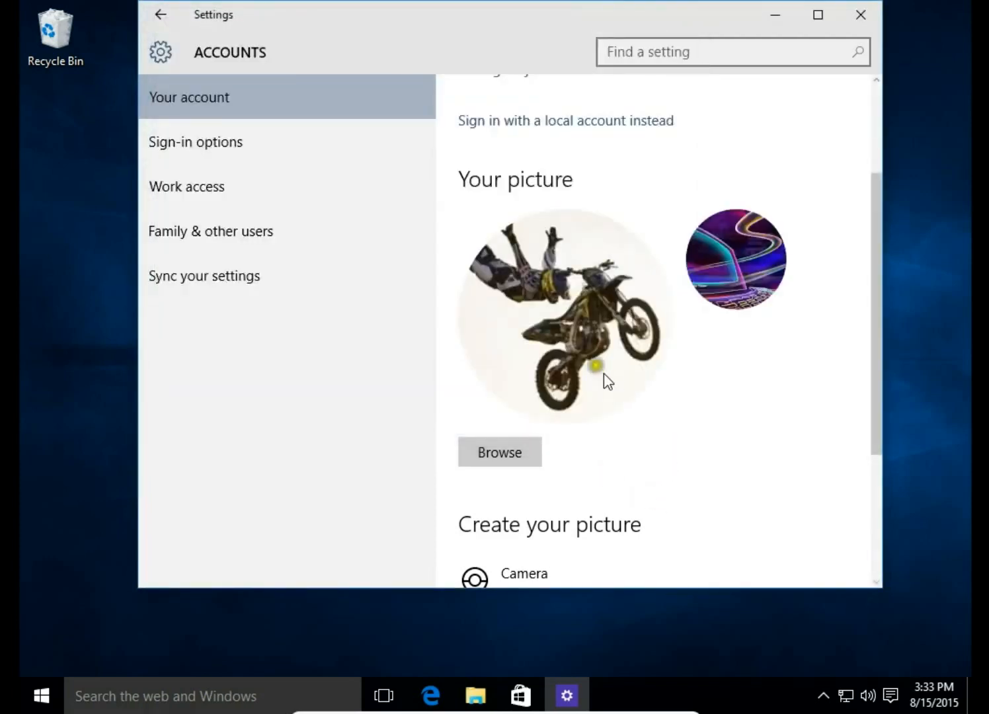
mouse_move(555, 360)
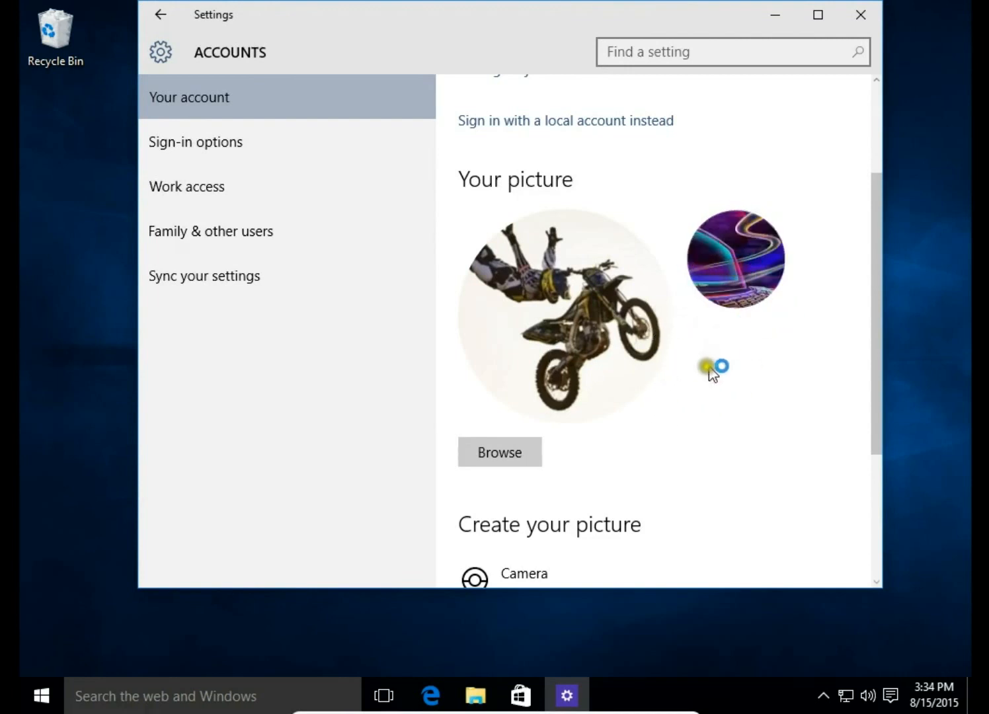
left_click(736, 258)
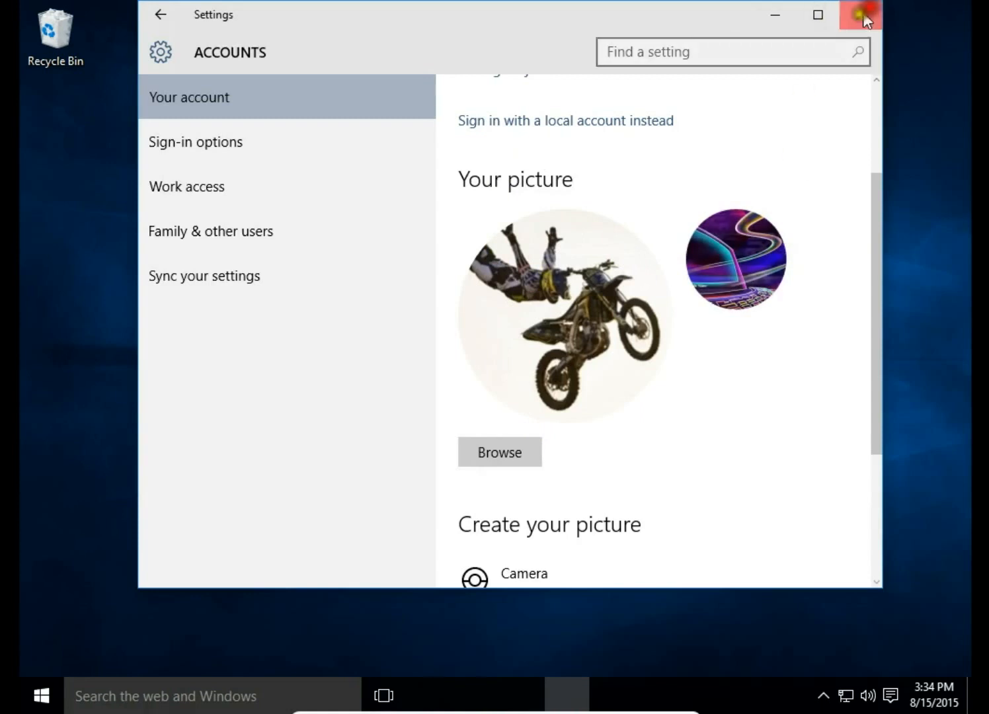
Step: Close Settings and sign out from the Start menu's account options showing the motocross avatar
left_click(42, 696)
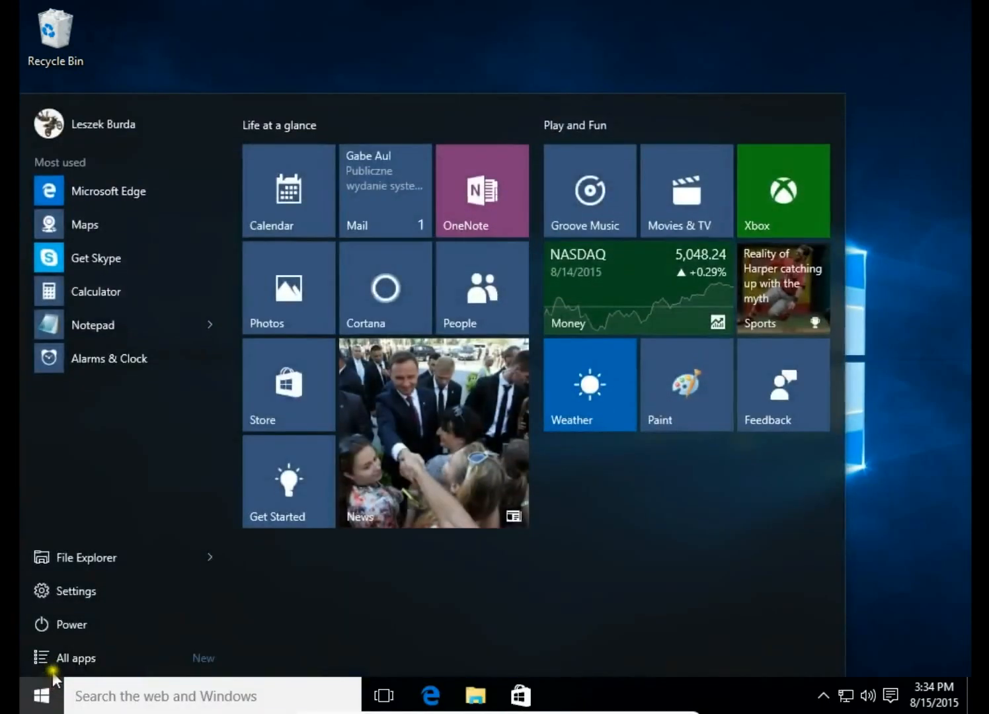
mouse_move(138, 208)
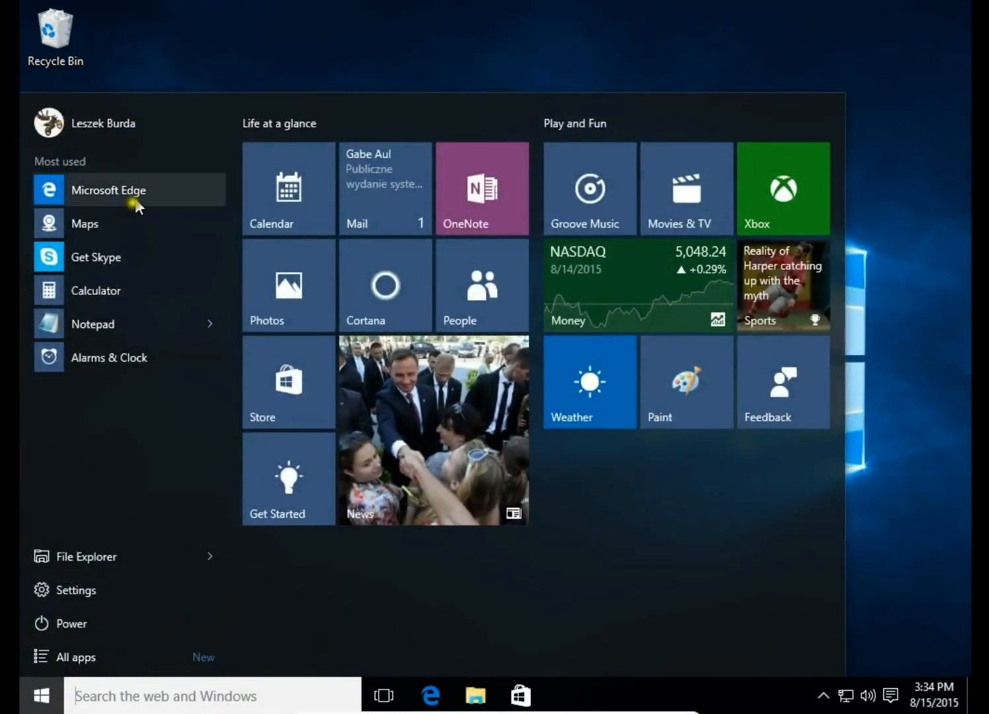
left_click(103, 123)
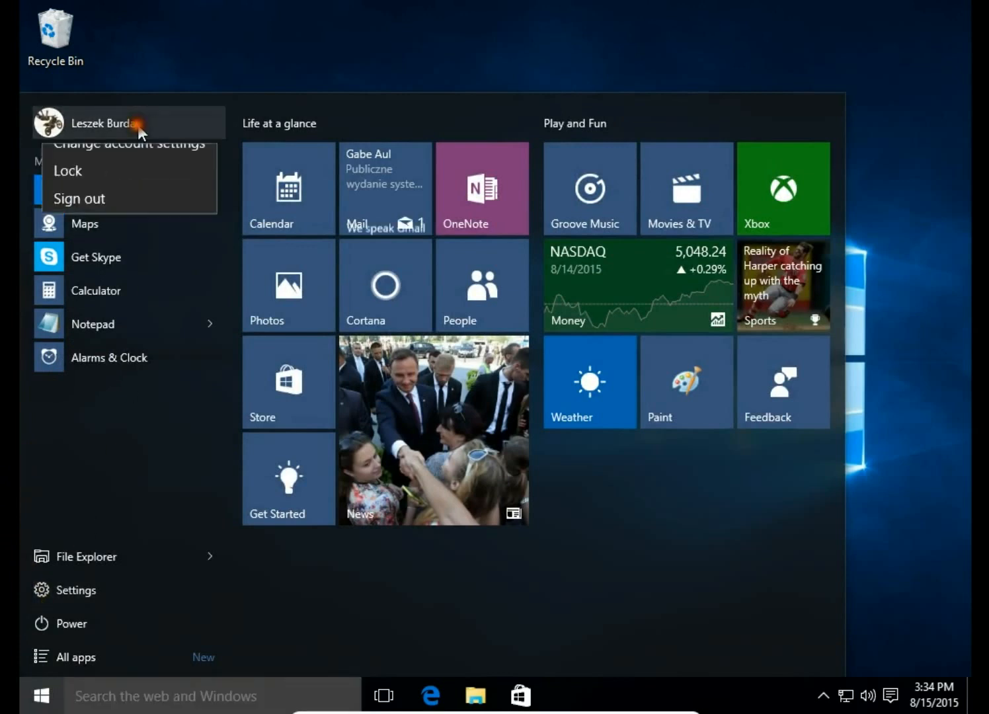
left_click(80, 199)
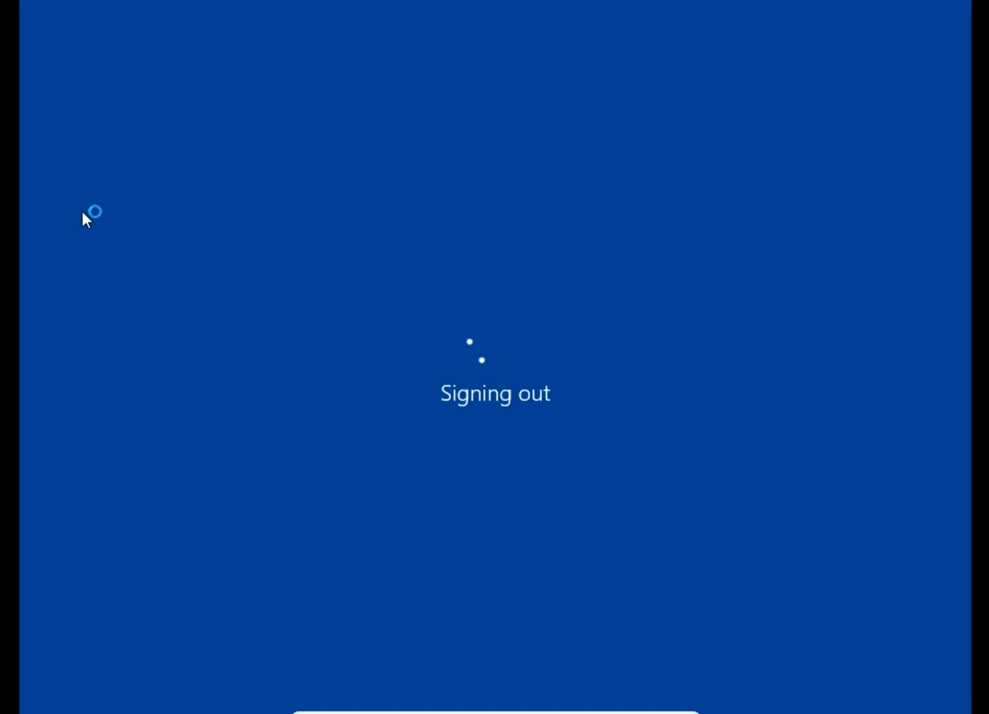